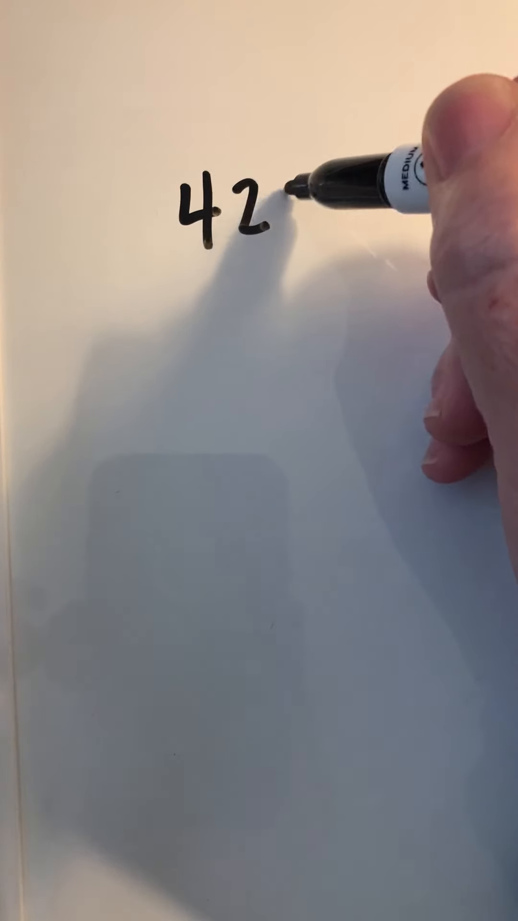
type("9")
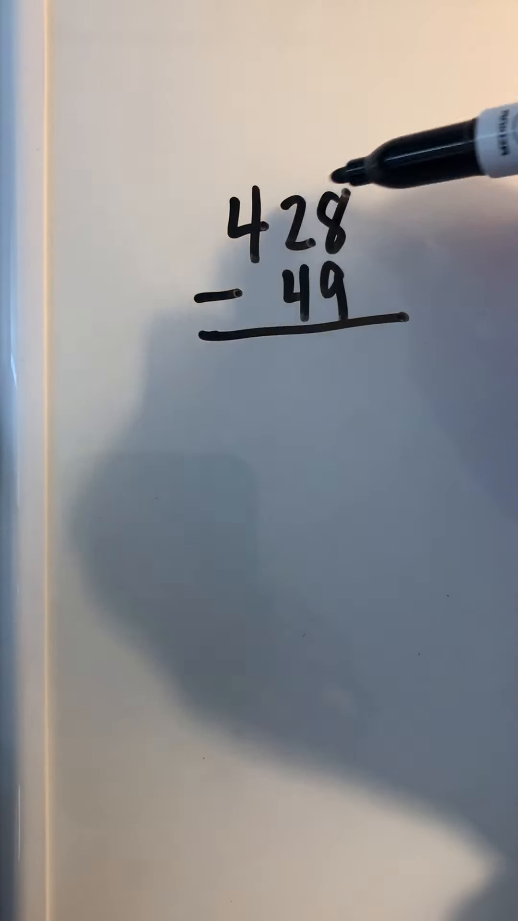
left_click_drag(305, 93, 332, 446)
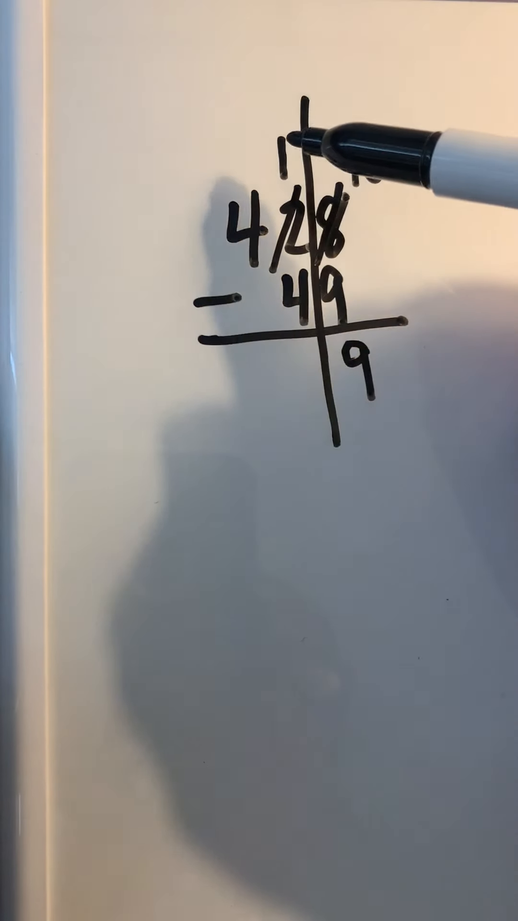
type("18")
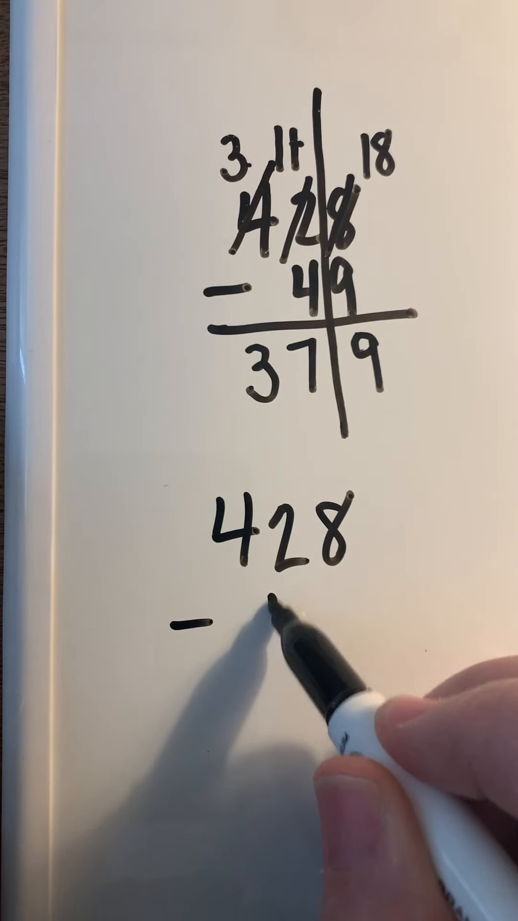
type("49")
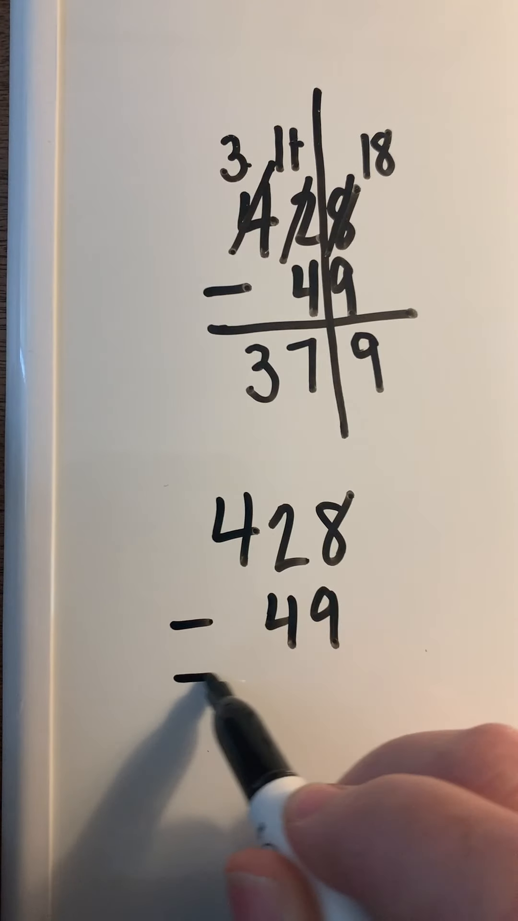
left_click_drag(176, 687, 382, 687)
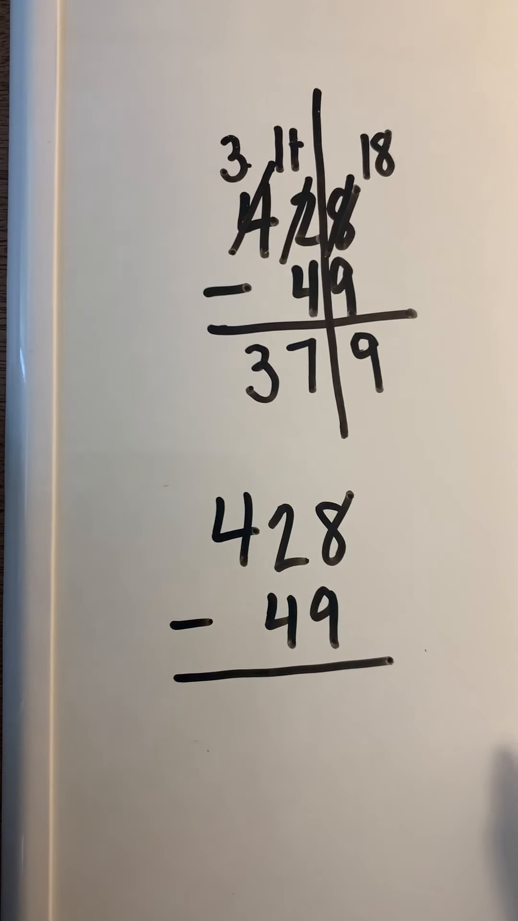